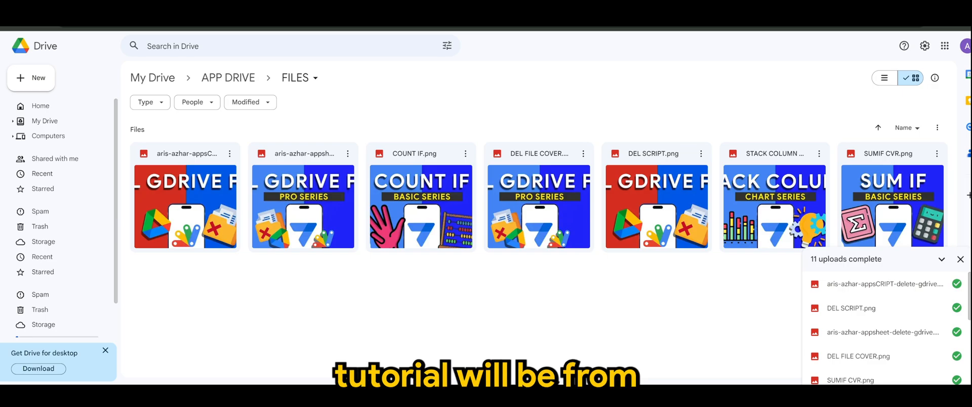
# Dismiss the '11 uploads complete' panel, leaving the FILES folder's seven PNGs visible
pyautogui.click(960, 259)
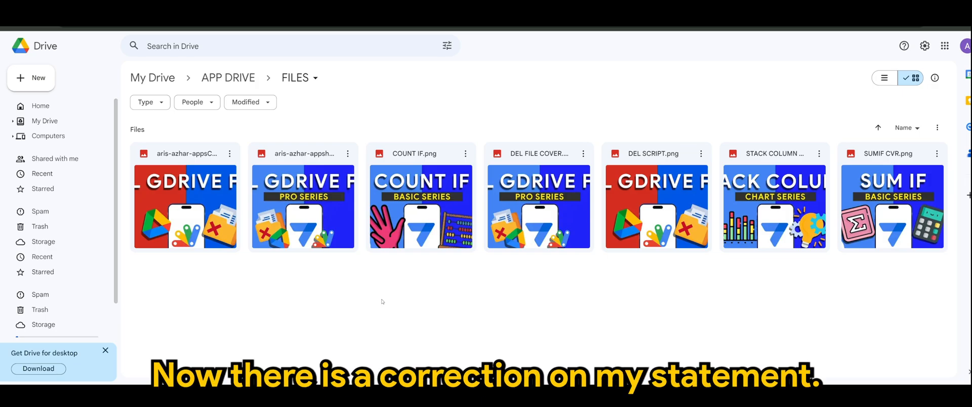
pyautogui.moveTo(399, 291)
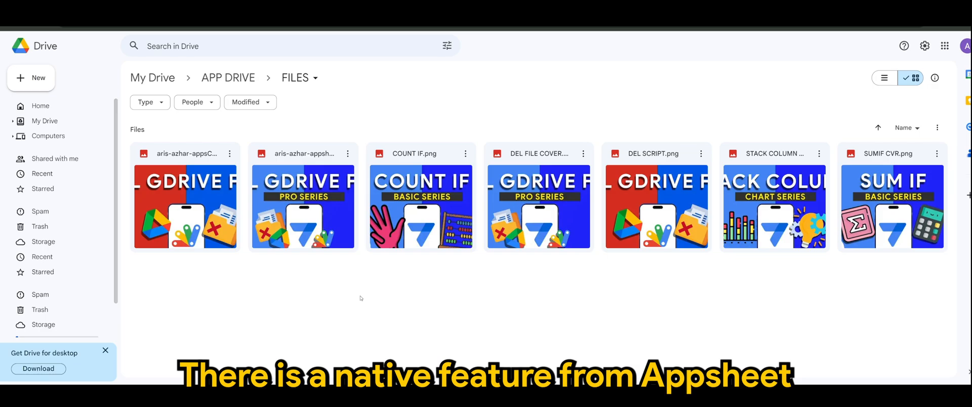
pyautogui.moveTo(354, 300)
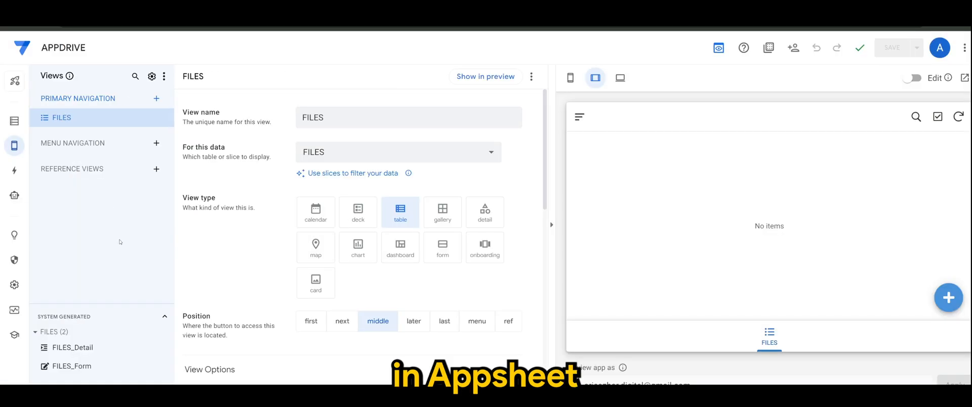
pyautogui.moveTo(13, 122)
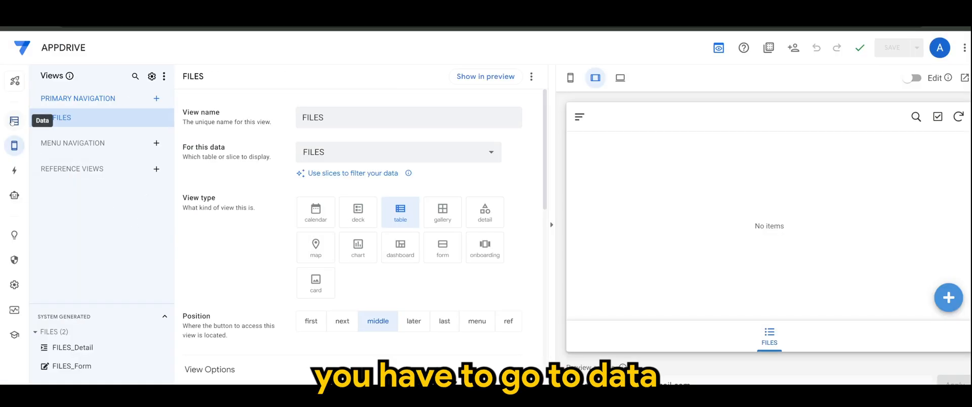
# Show the app's Data tables and bring up the add-data source chooser
pyautogui.click(14, 121)
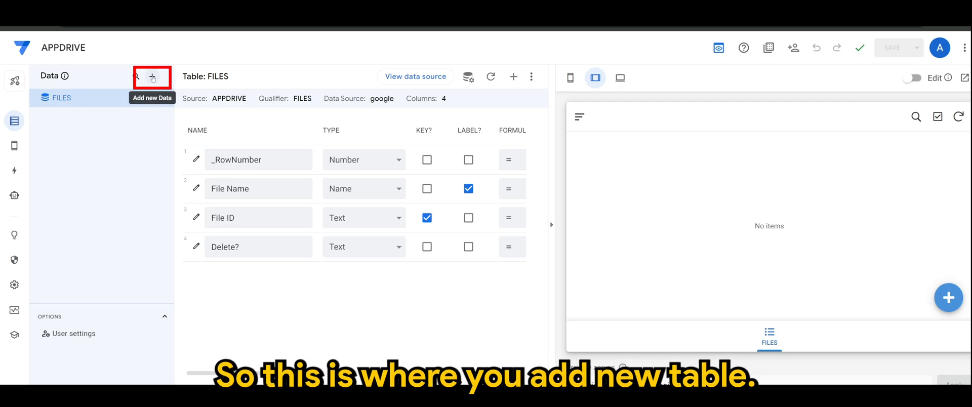
pyautogui.click(152, 76)
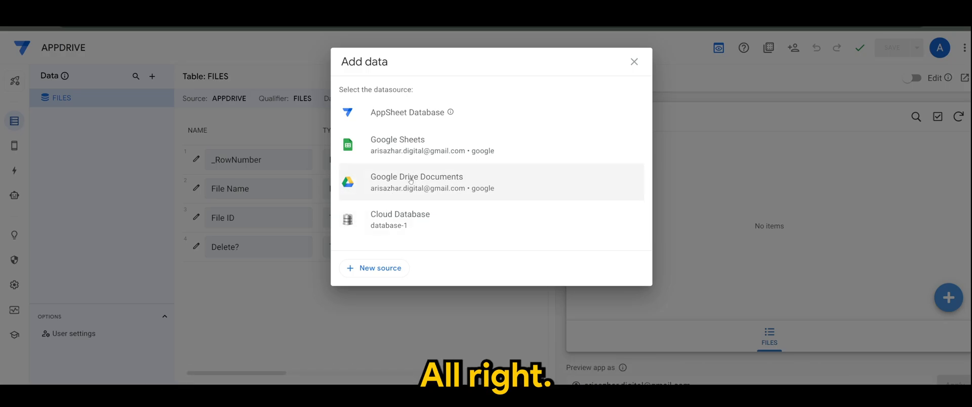
# Choose Google Drive Documents as the source, building from a folder's collection of files
pyautogui.click(416, 181)
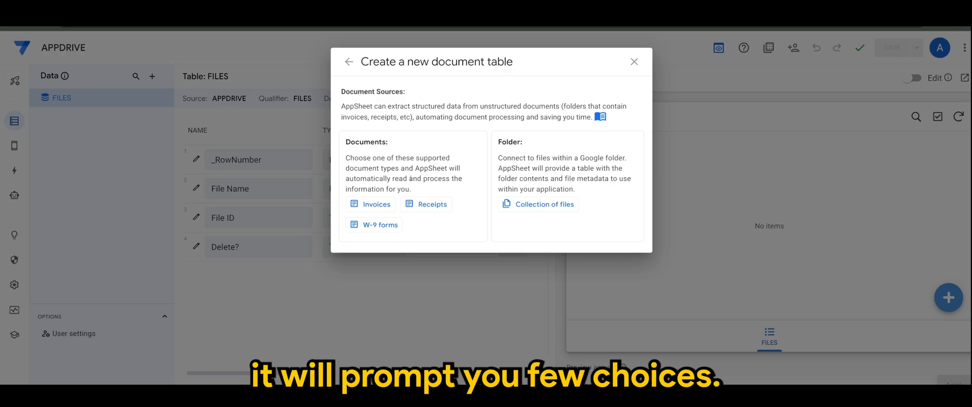
pyautogui.moveTo(465, 210)
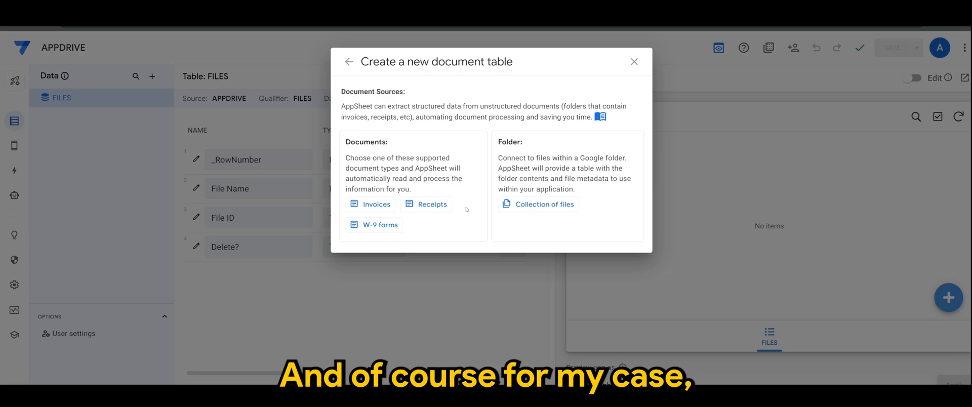
pyautogui.moveTo(538, 205)
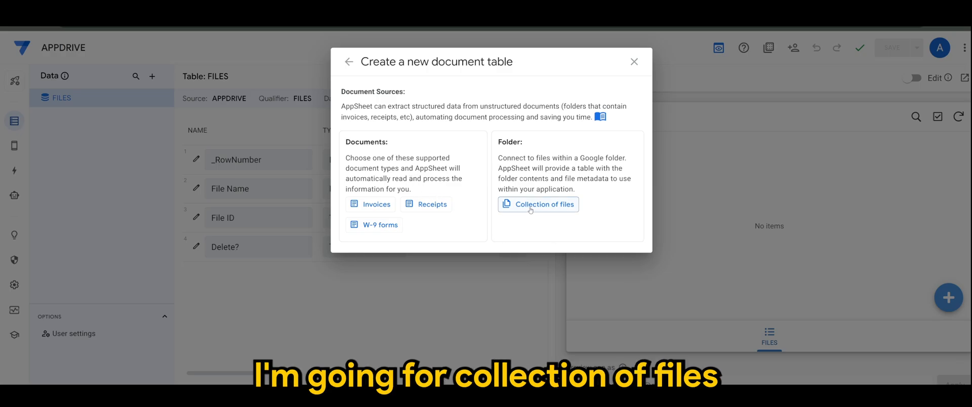
pyautogui.moveTo(537, 205)
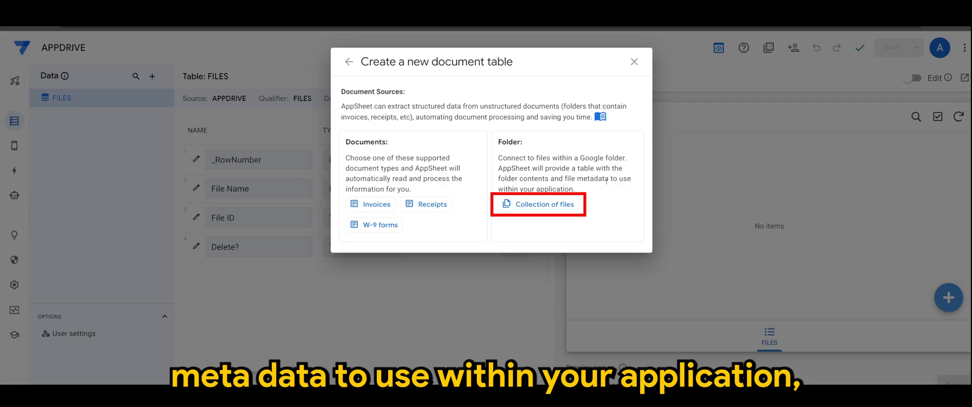
pyautogui.moveTo(602, 200)
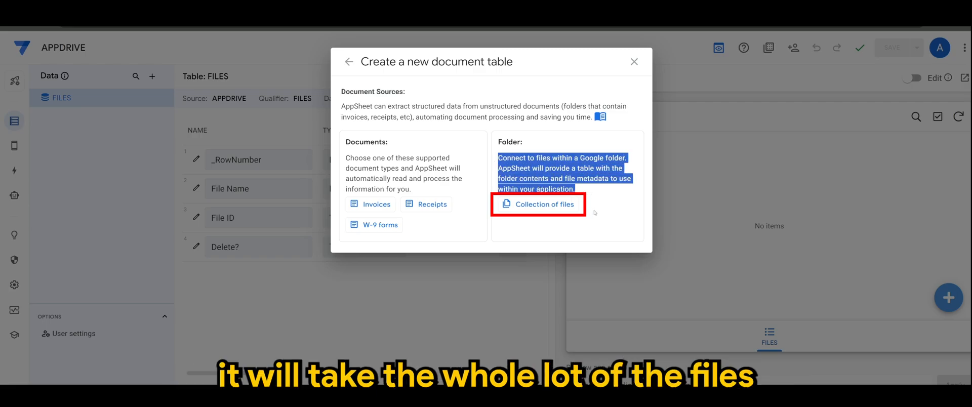
pyautogui.moveTo(563, 219)
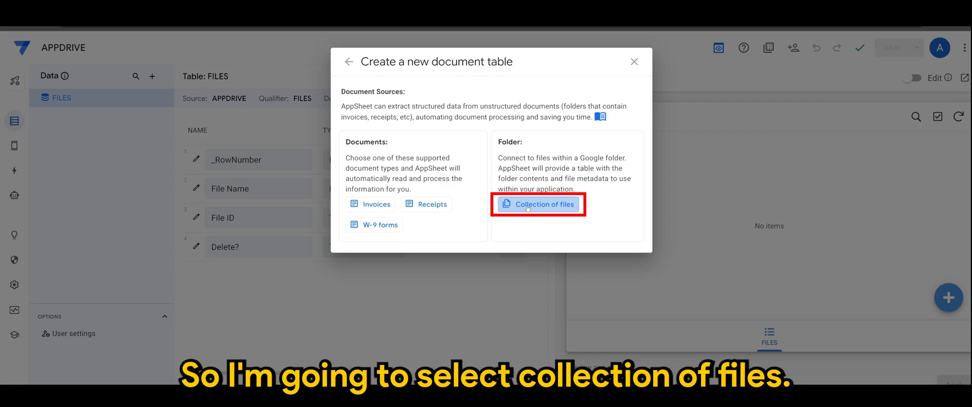
pyautogui.click(542, 204)
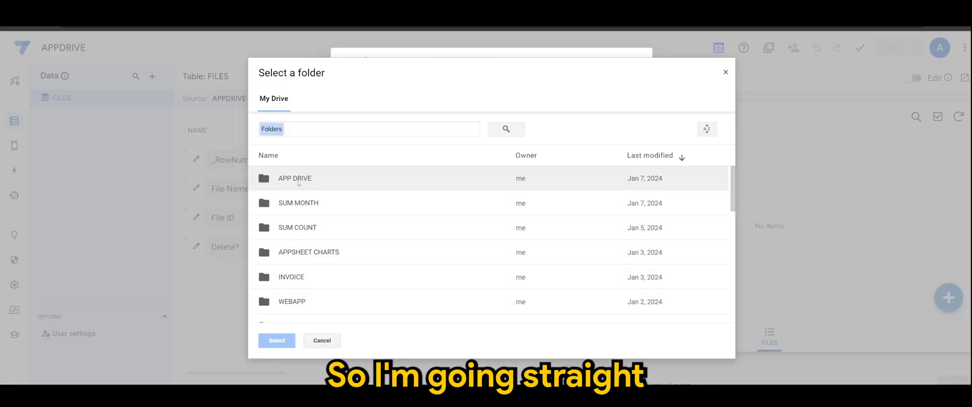
# Pick the APP DRIVE/FILES folder as the source and create the FILES 2 table from it
pyautogui.doubleClick(295, 178)
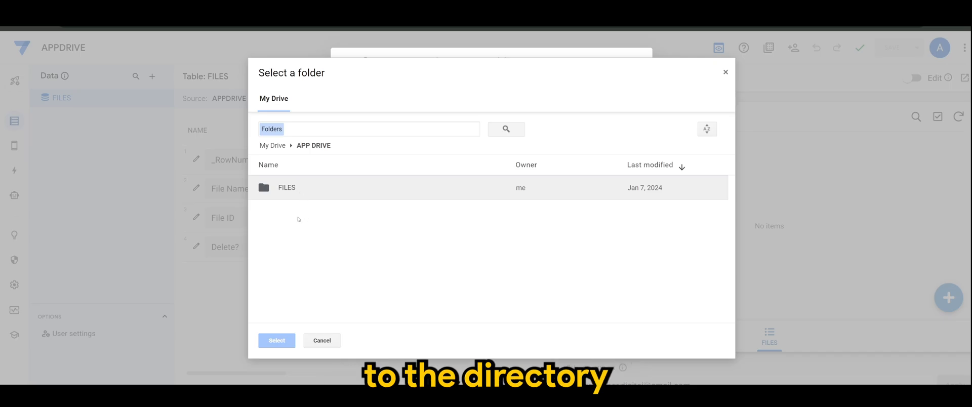
pyautogui.click(287, 187)
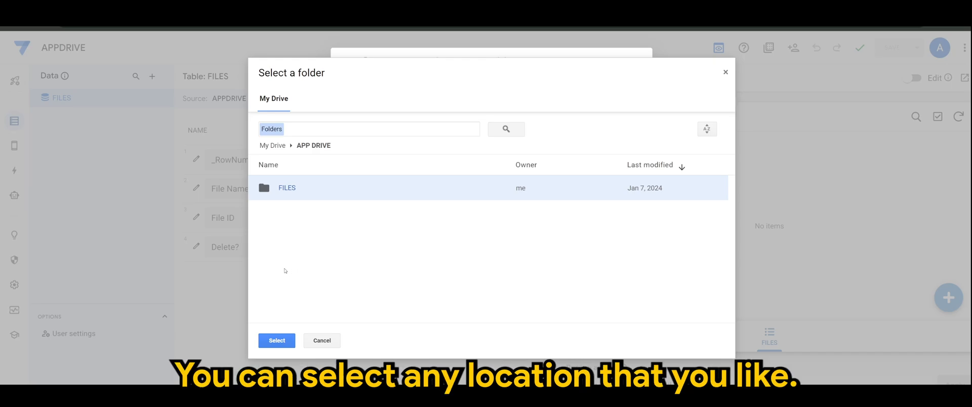
pyautogui.moveTo(303, 195)
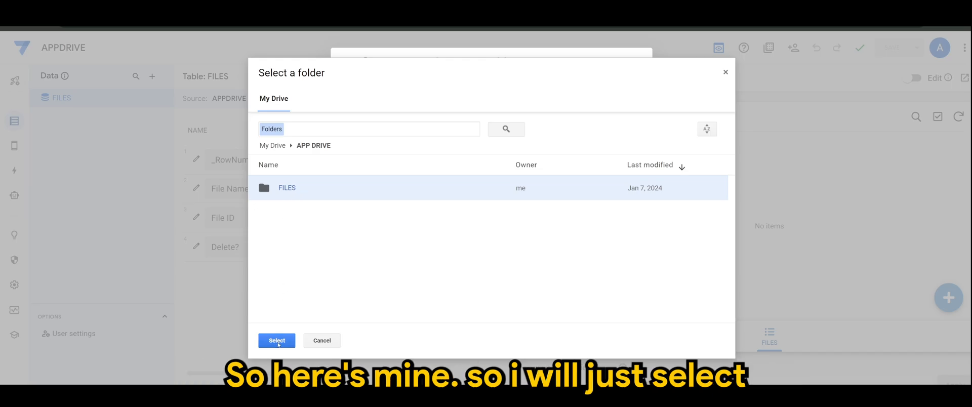
pyautogui.click(277, 340)
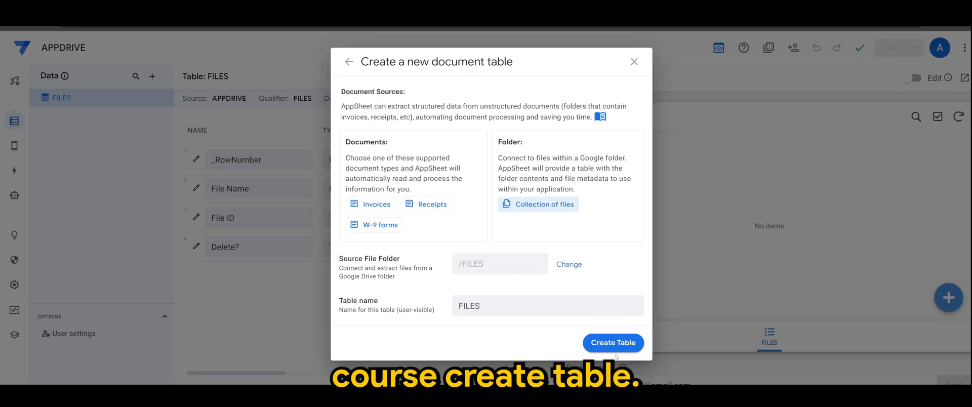
pyautogui.click(613, 342)
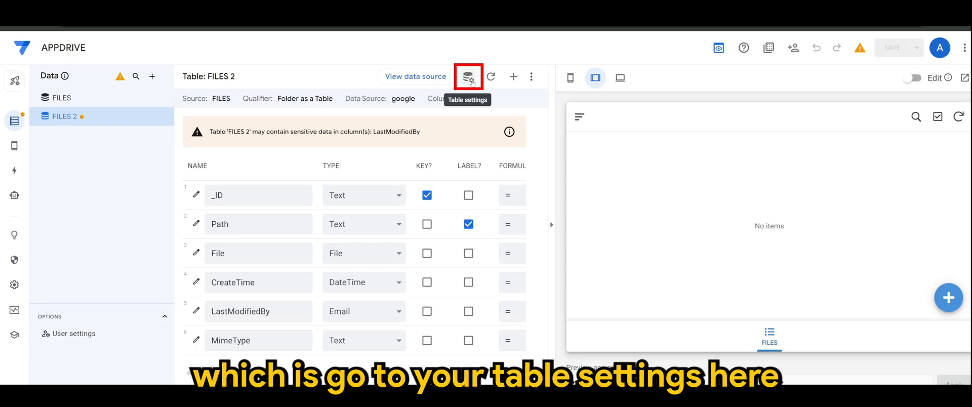
# In FILES 2 table settings enable Updates and Deletes, confirm, and save the app
pyautogui.click(467, 76)
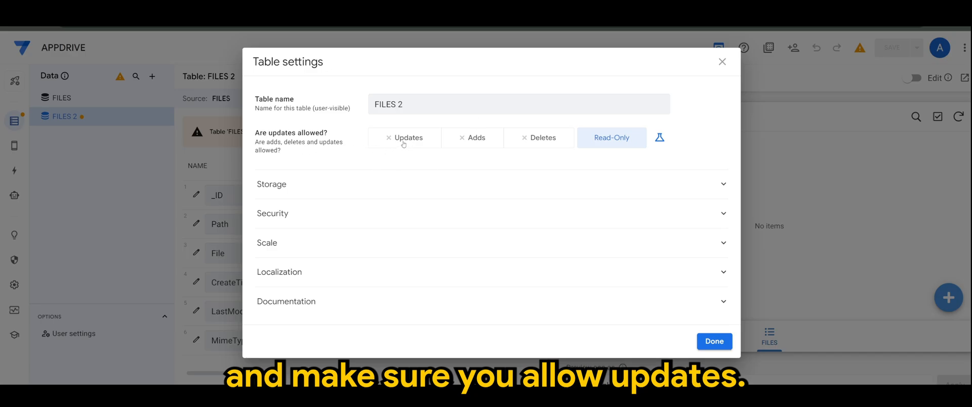
pyautogui.click(537, 137)
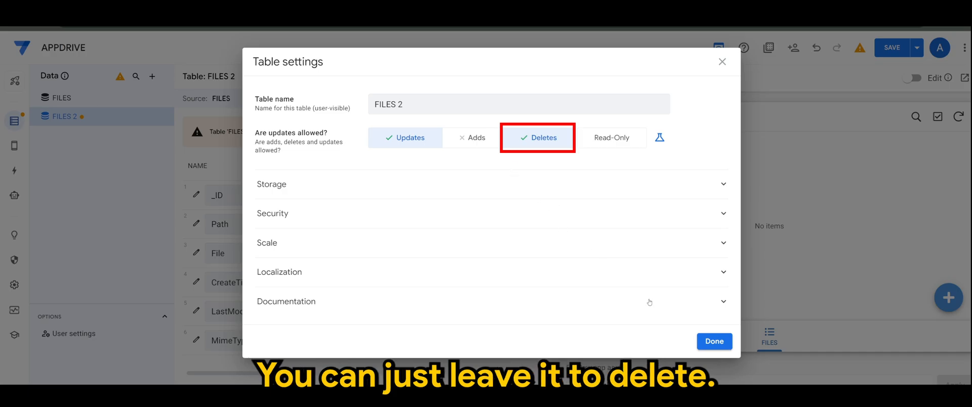
pyautogui.click(405, 138)
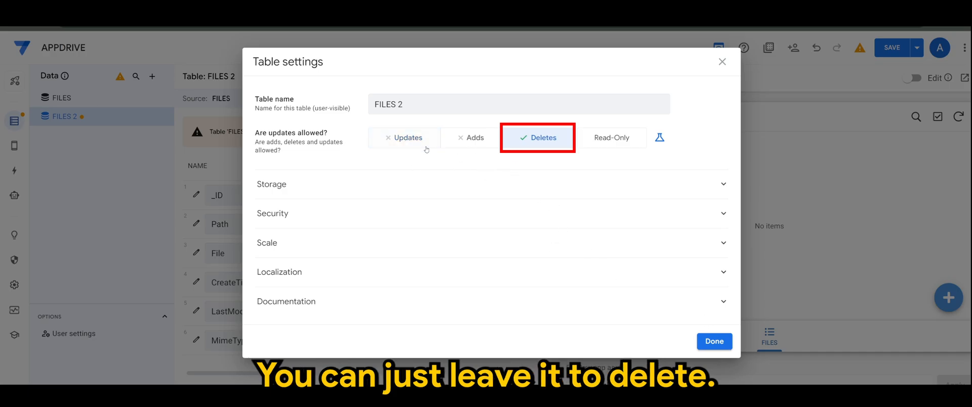
pyautogui.click(406, 137)
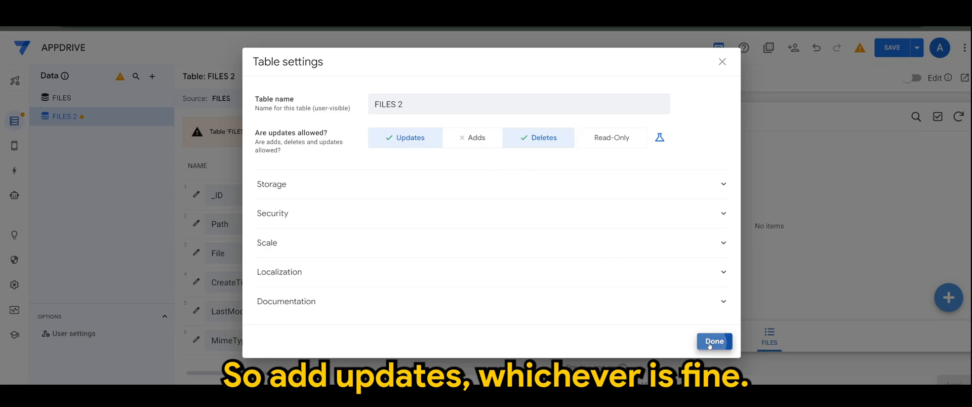
pyautogui.click(713, 341)
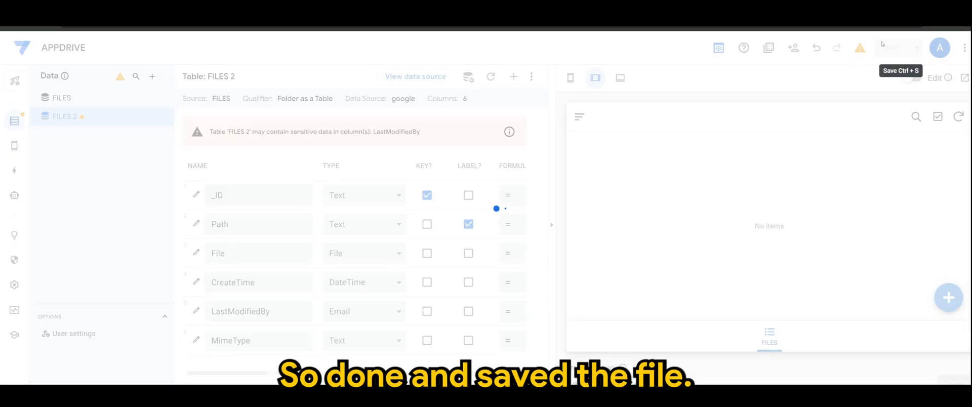
pyautogui.click(890, 47)
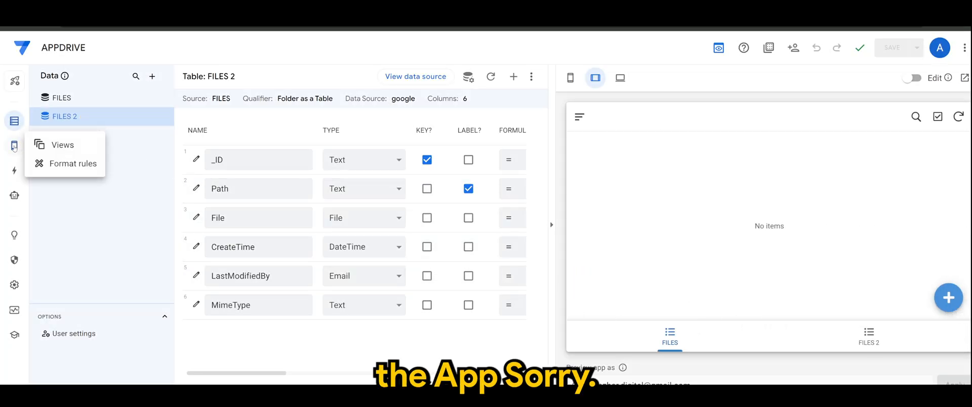
# Rename the FILES 2 view to GDRIVE, make it a table view, and save the app
pyautogui.click(867, 336)
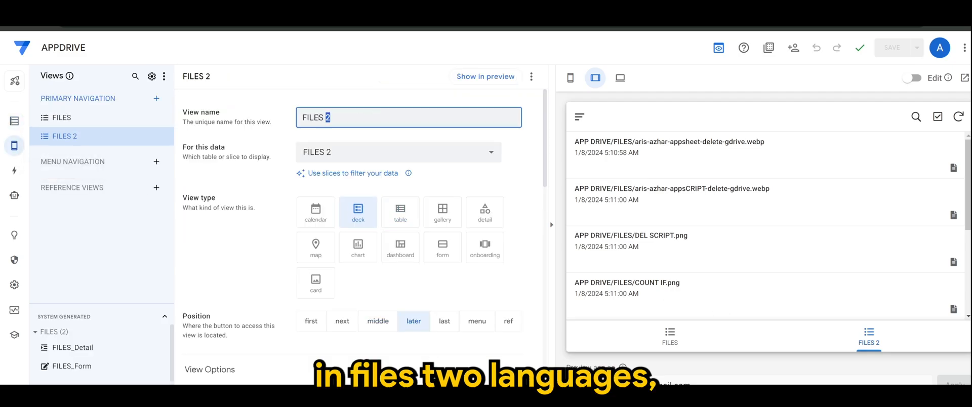
pyautogui.write('GDRIVE')
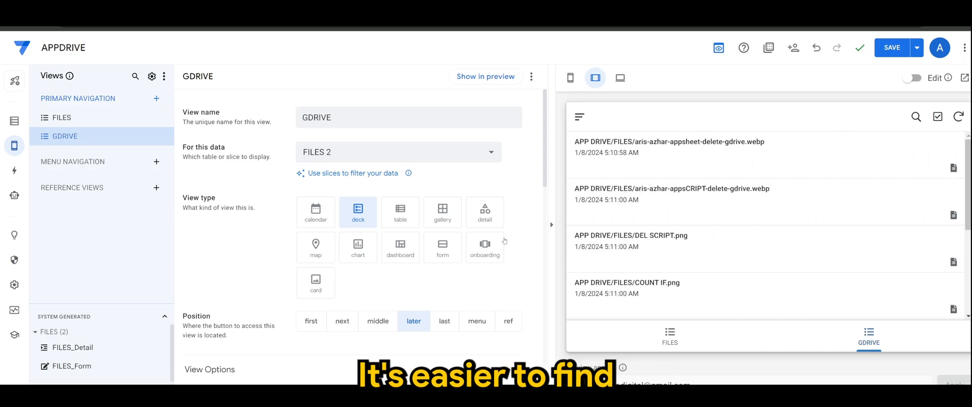
pyautogui.click(400, 211)
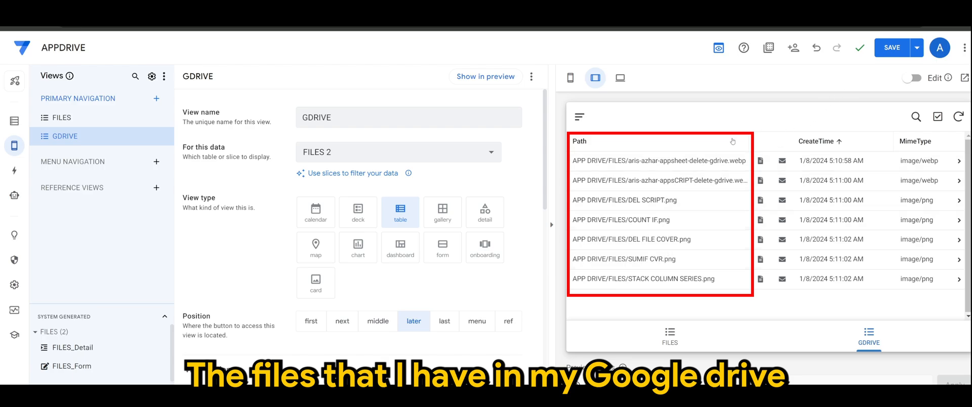
pyautogui.moveTo(891, 47)
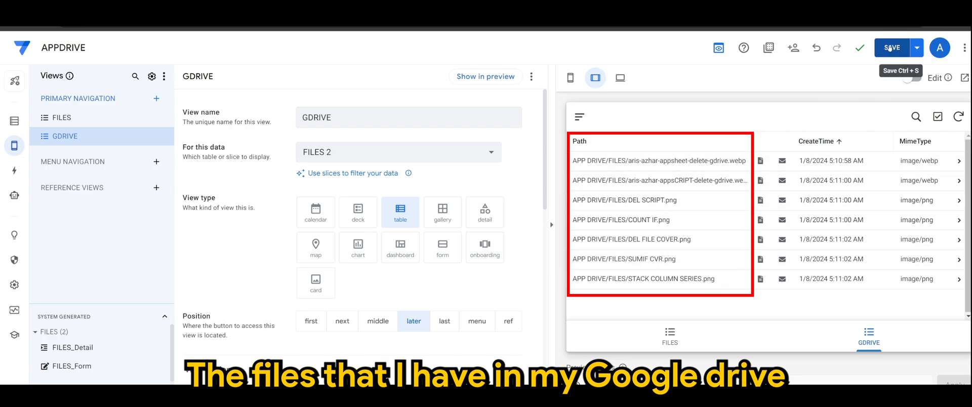
pyautogui.click(891, 48)
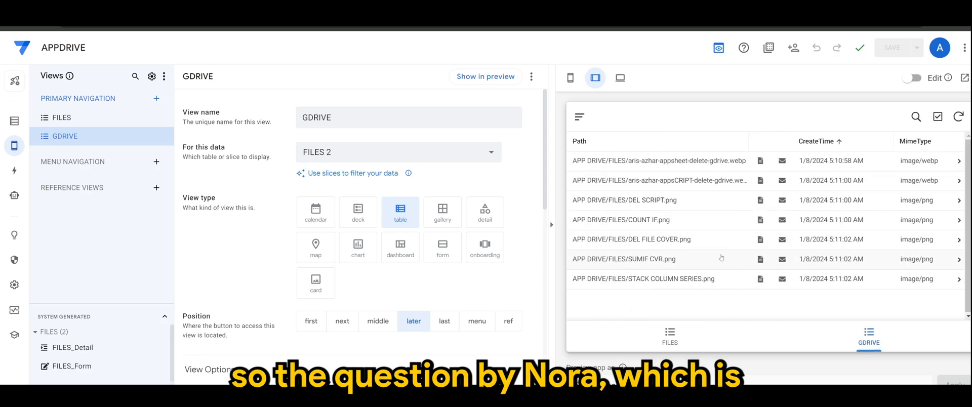
pyautogui.moveTo(632, 308)
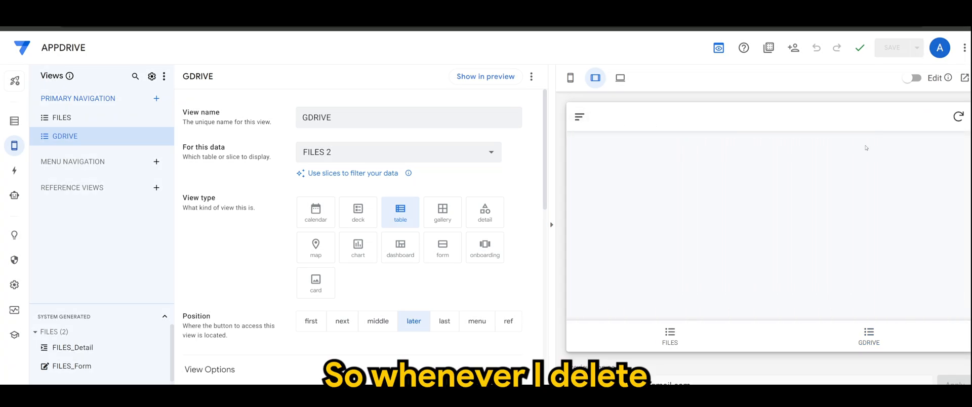
# Select all seven rows in the GDRIVE table and delete them, leaving no items
pyautogui.click(867, 336)
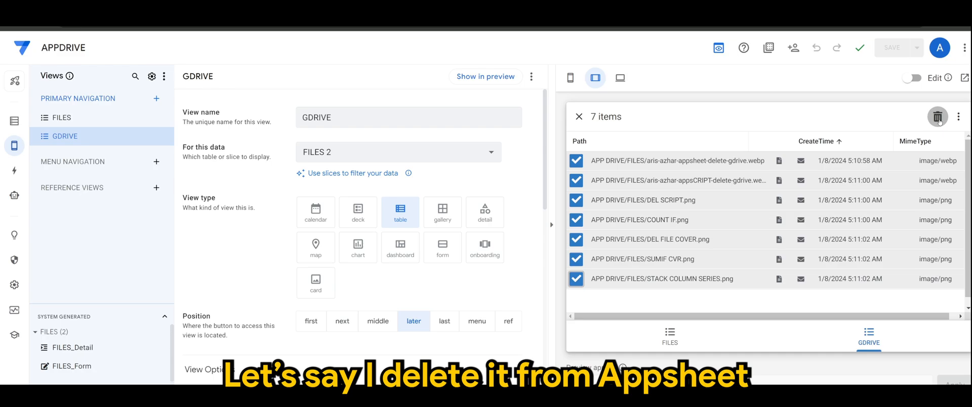
pyautogui.click(937, 117)
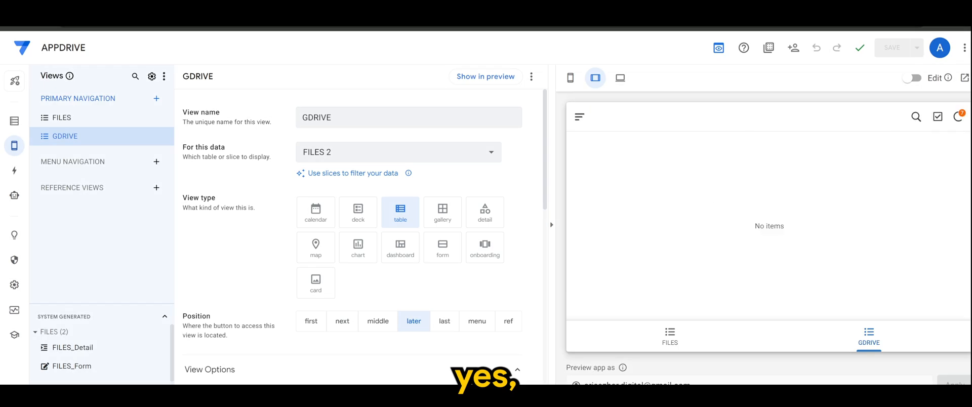